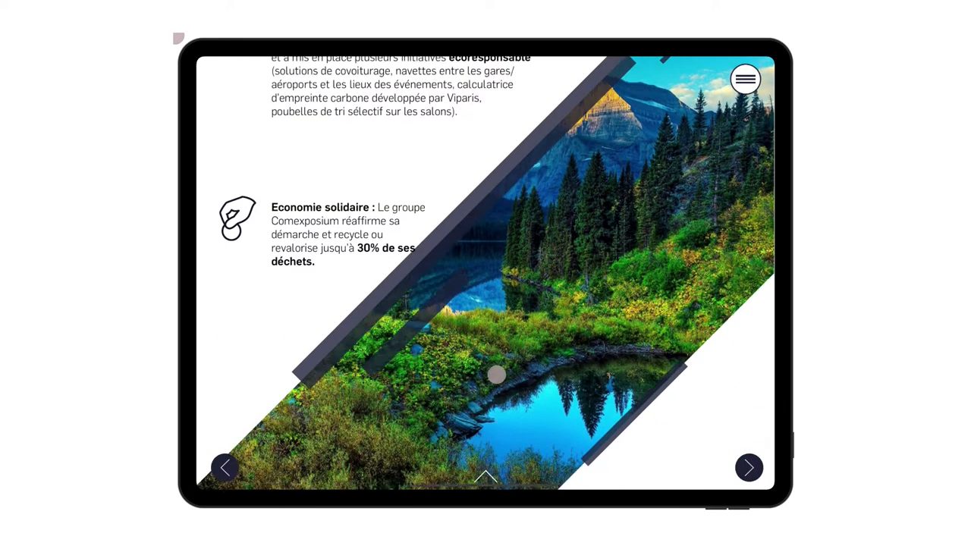
Set the screen colour to light blue after looking through the example parallax page
click(748, 467)
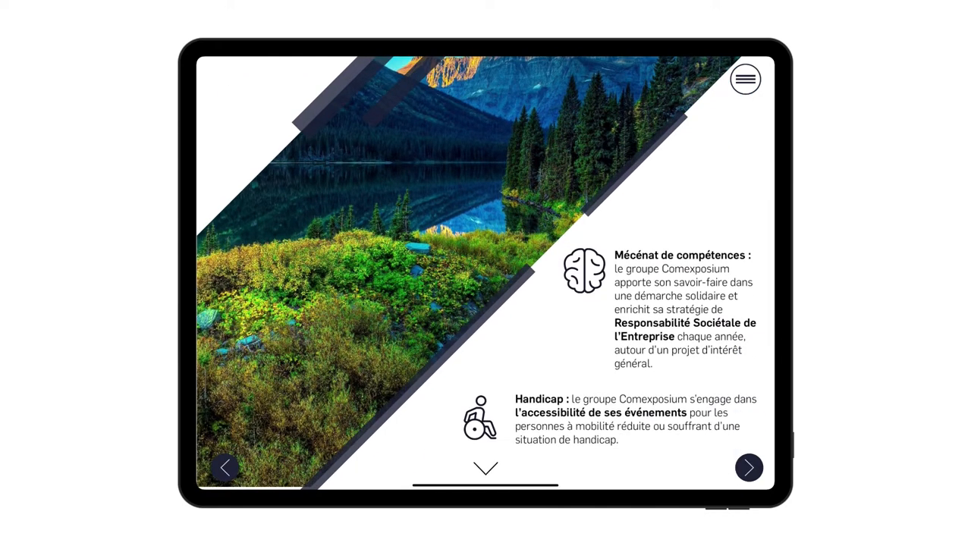
click(748, 467)
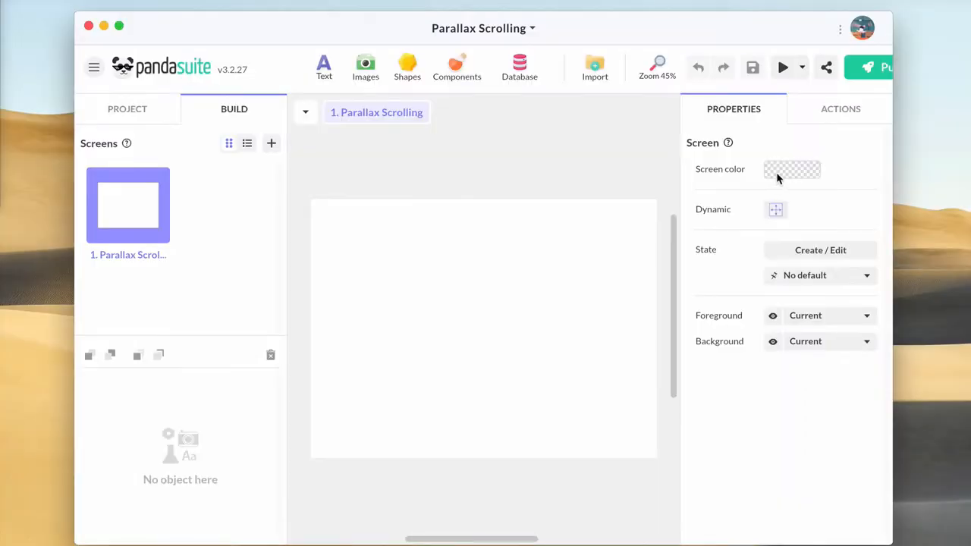
click(792, 168)
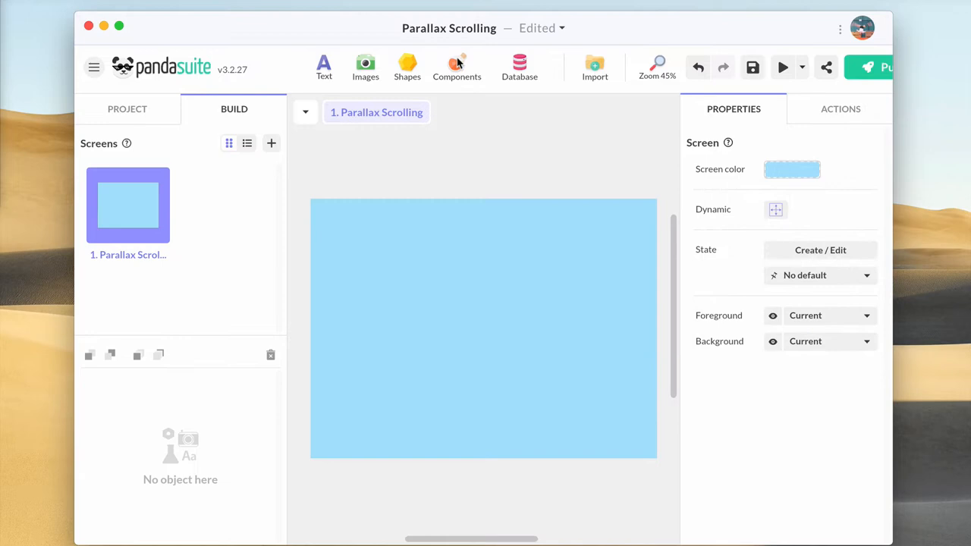
Add a scrolling area named Background and go inside it for editing
click(457, 67)
text(B)
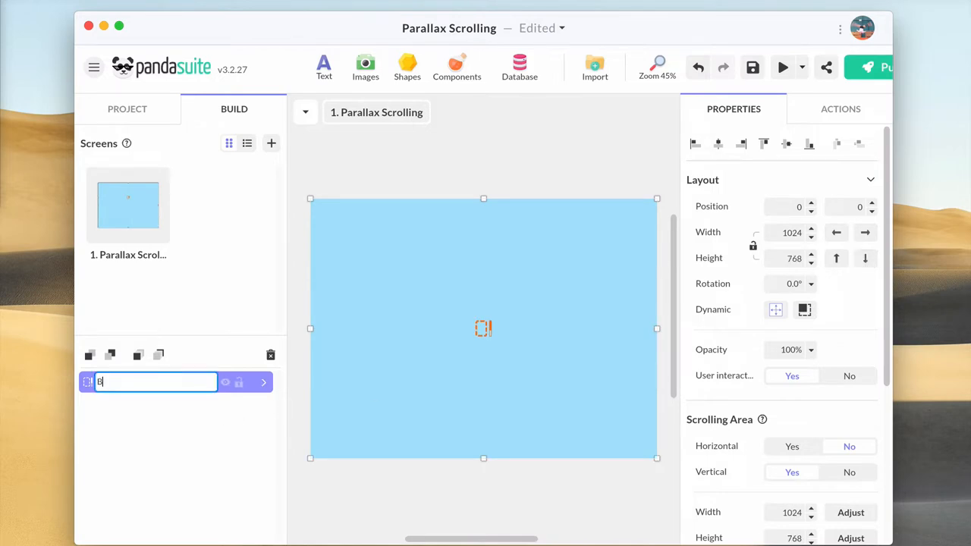
text(ackground)
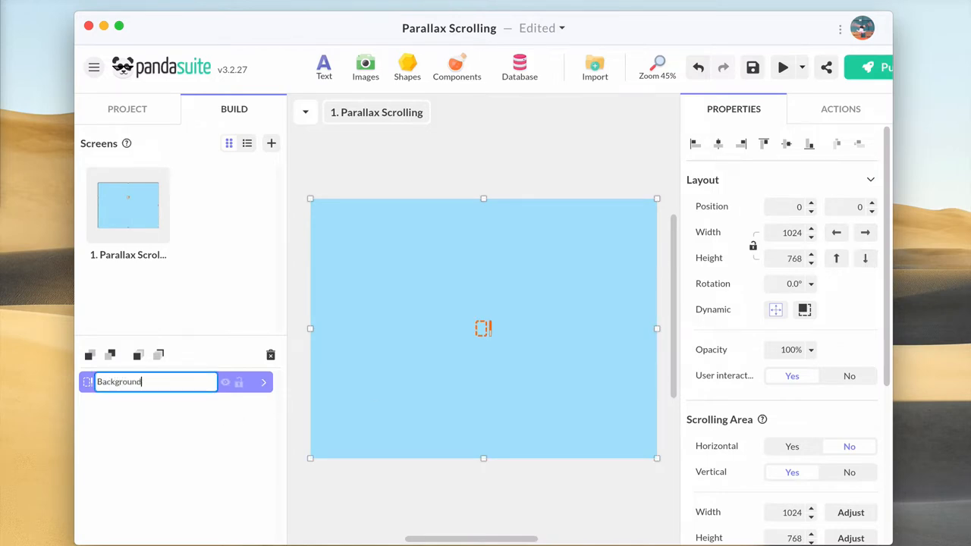
click(264, 382)
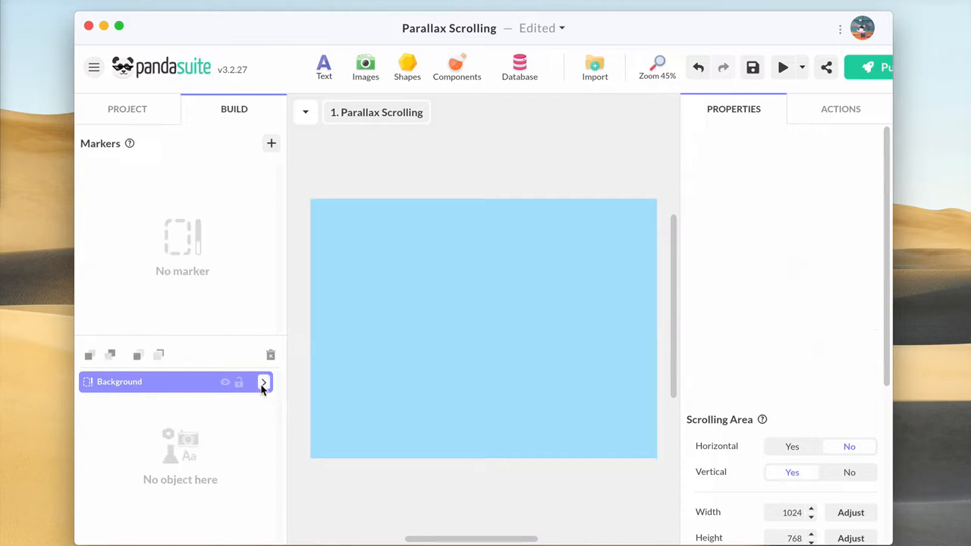
click(264, 383)
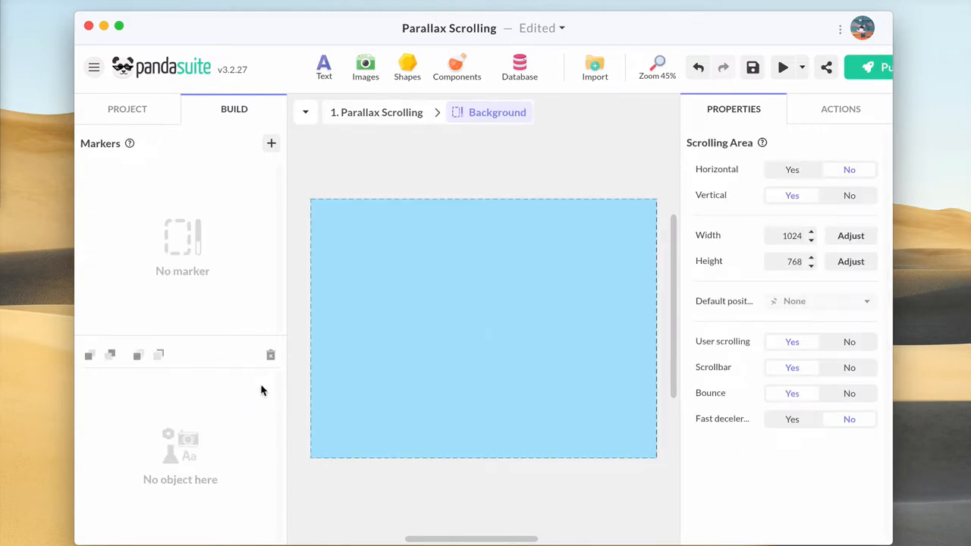
Place the fond motel image in Background, scrolling horizontally only across its full 2788 width, and preview it
click(595, 67)
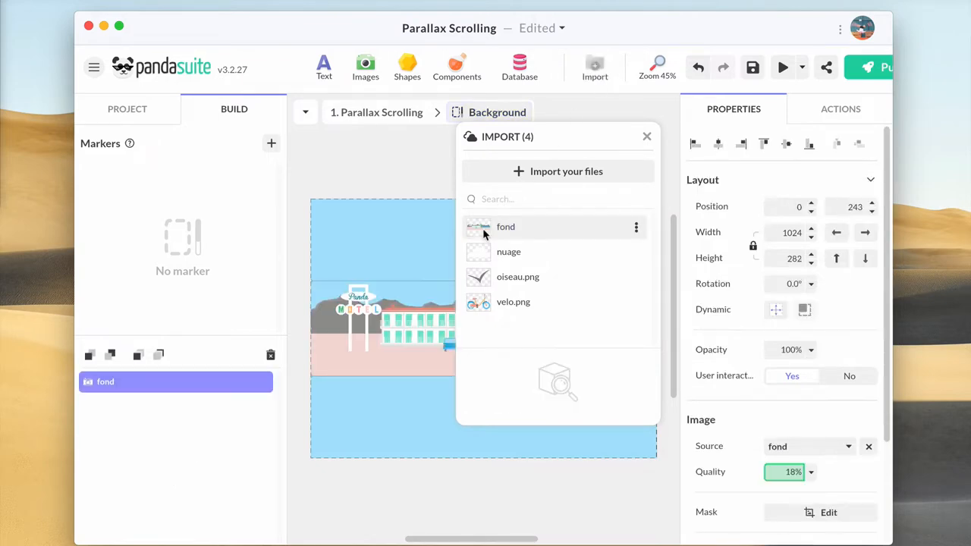
click(646, 137)
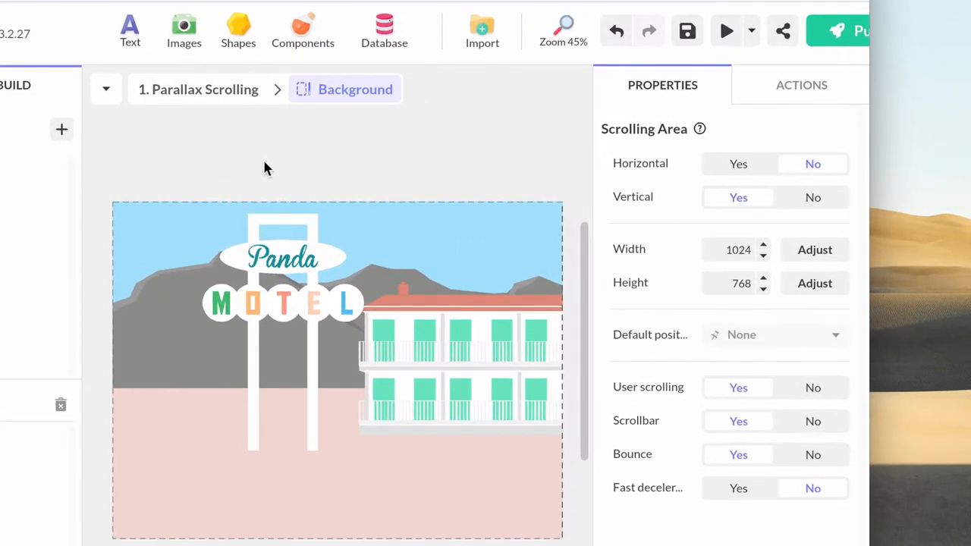
click(737, 164)
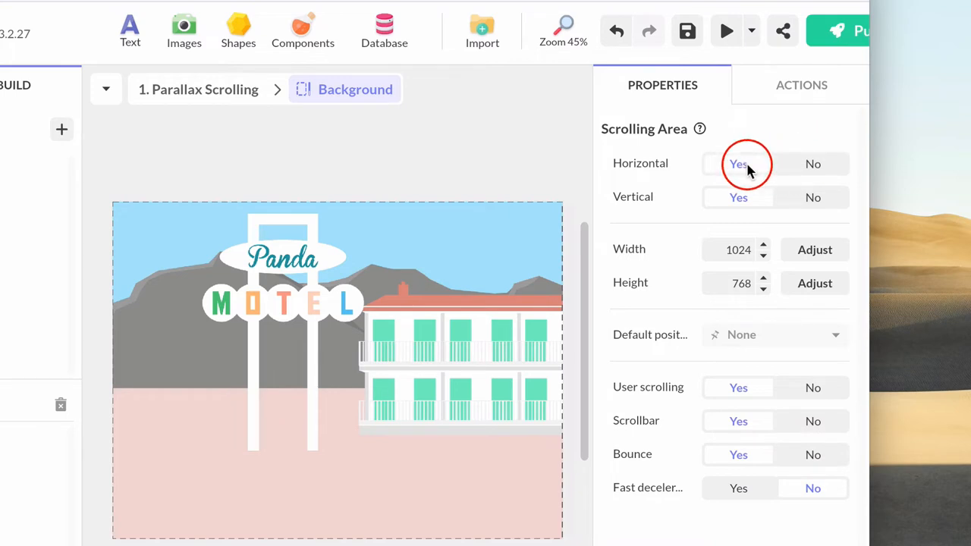
click(814, 197)
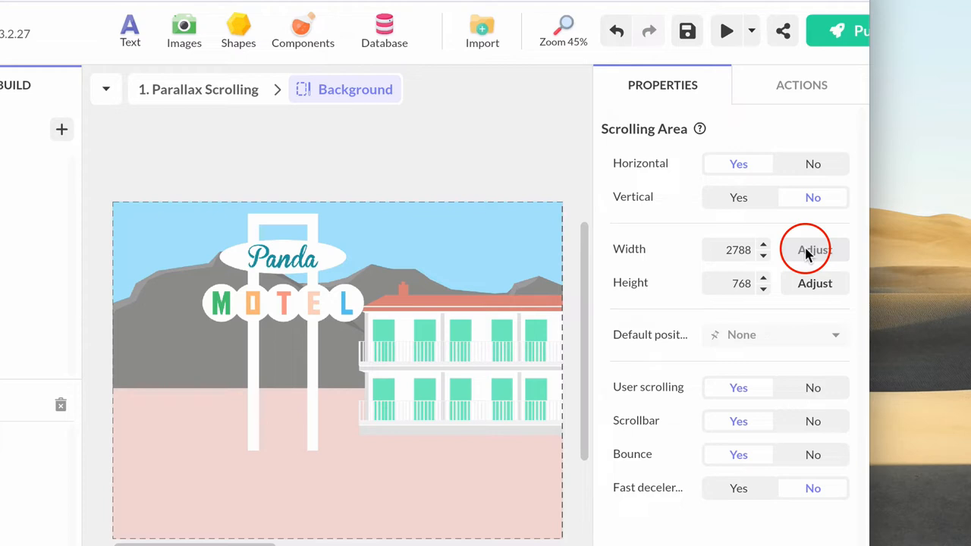
mouse_move(797, 322)
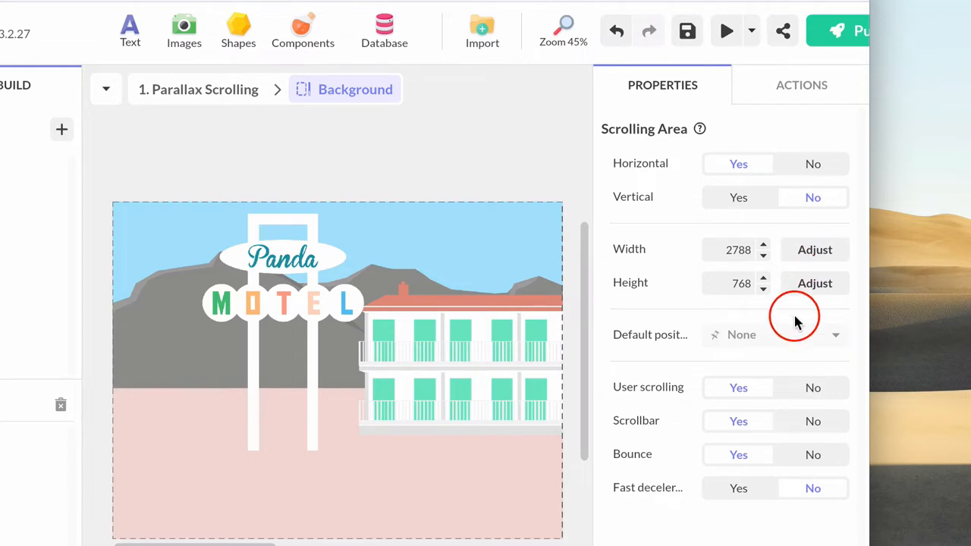
click(813, 388)
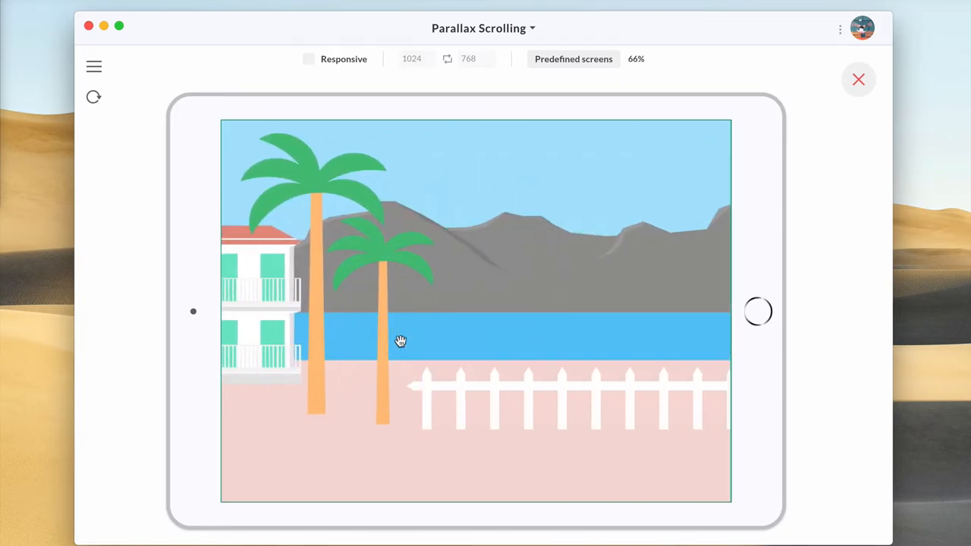
Close the preview and return to the Parallax Scrolling screen level
click(859, 79)
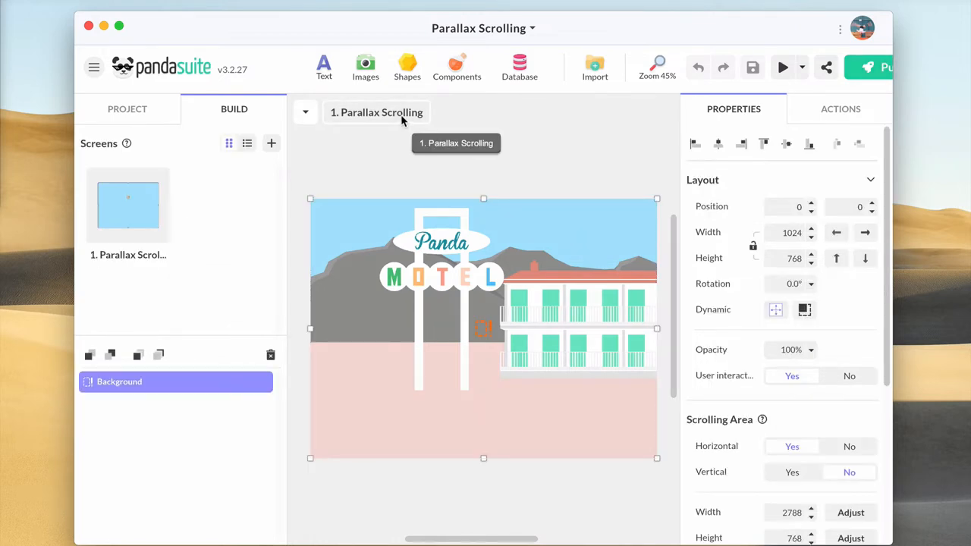
mouse_move(457, 66)
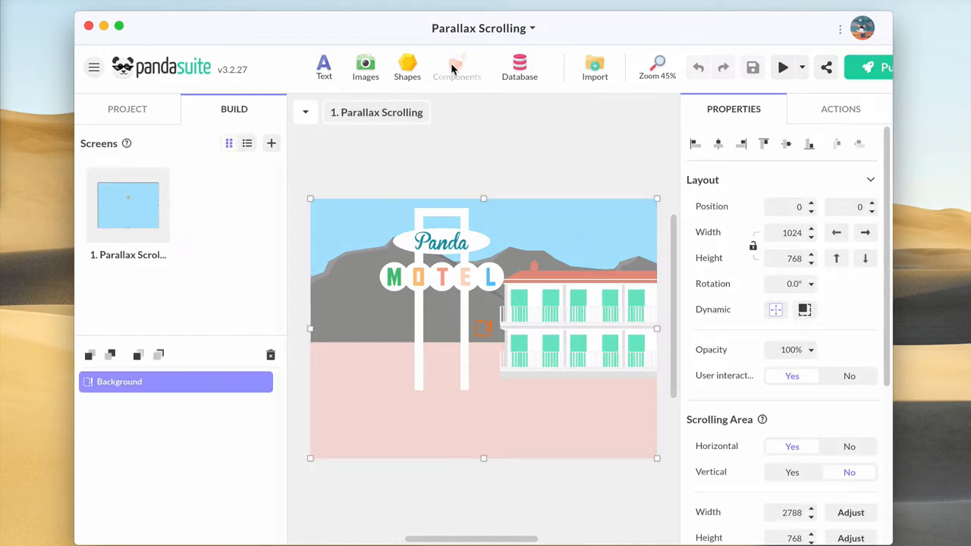
Add a Clouds scrolling area at the top, horizontal only, 2100 wide, with bouncing off
click(457, 66)
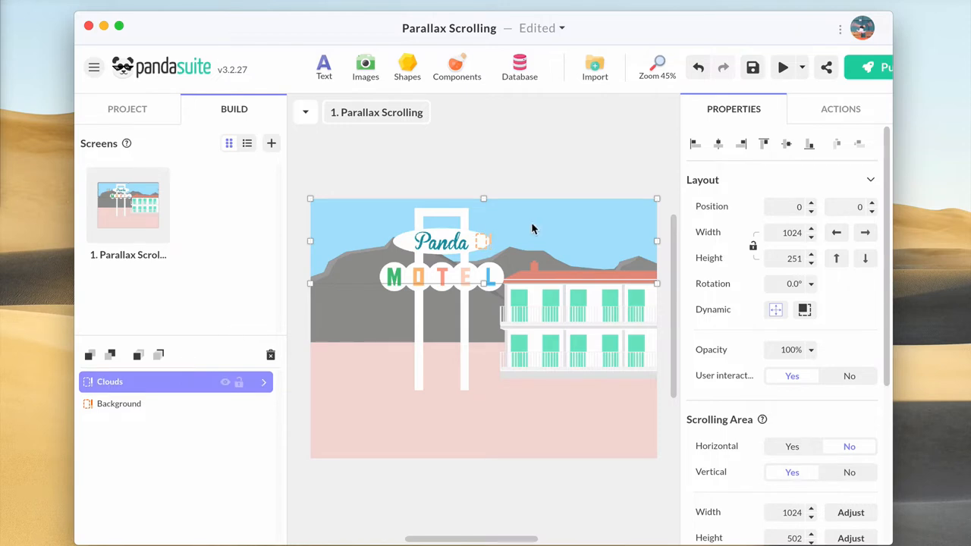
double_click(109, 383)
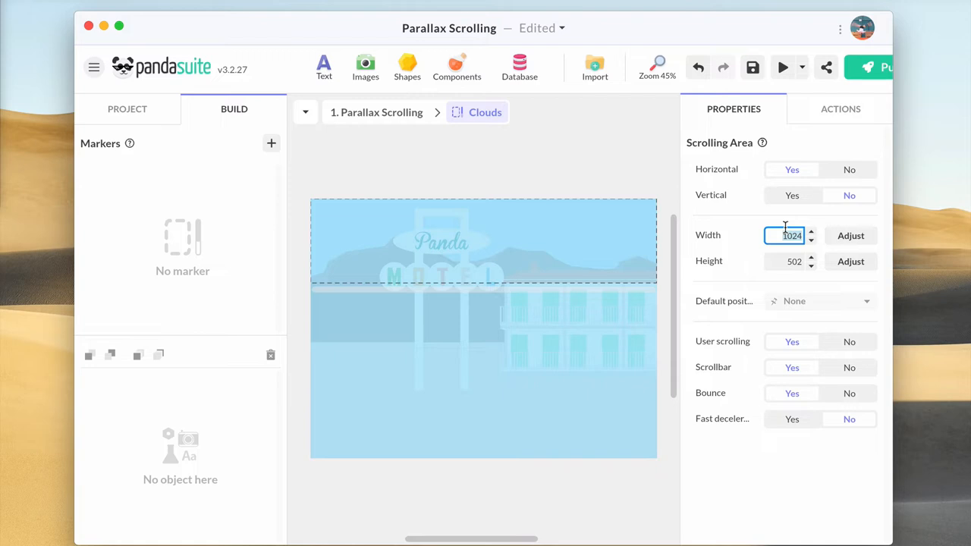
text(2100)
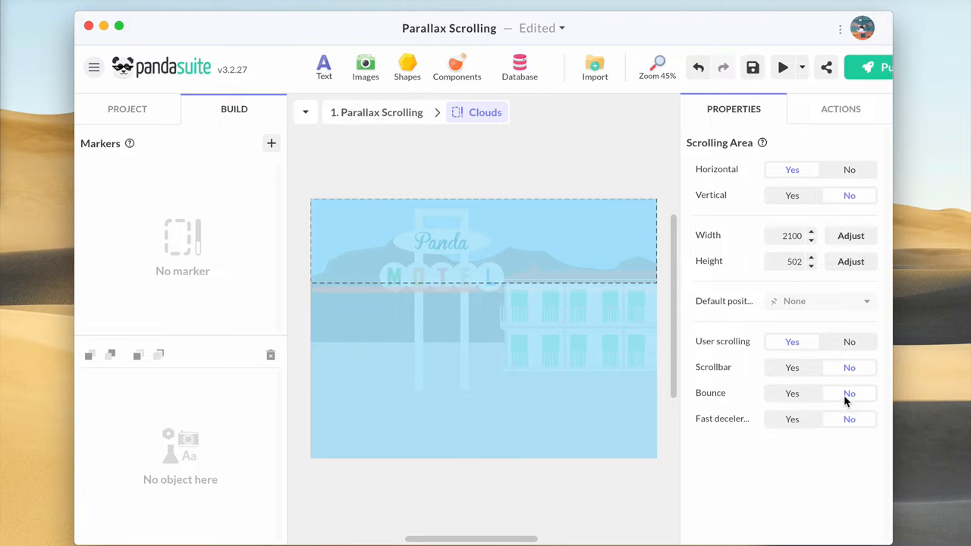
click(595, 67)
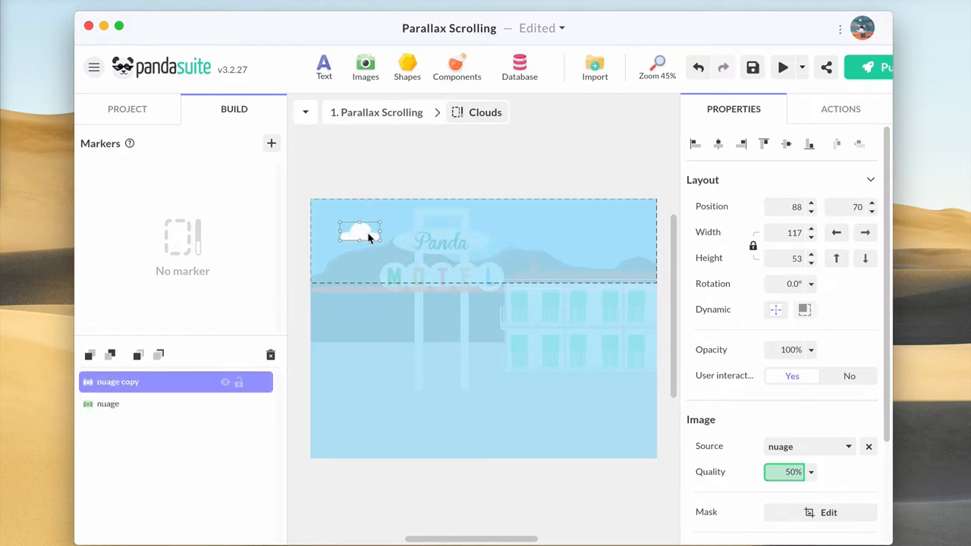
Duplicate the nuage cloud image across the Clouds area, one near x 1125, and preview the scene
drag(359, 231, 527, 222)
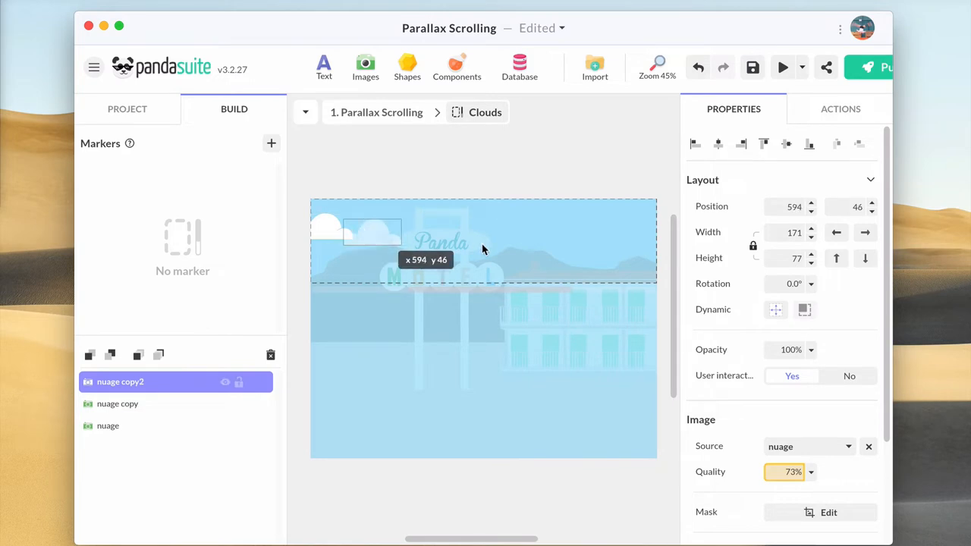
drag(371, 230, 499, 231)
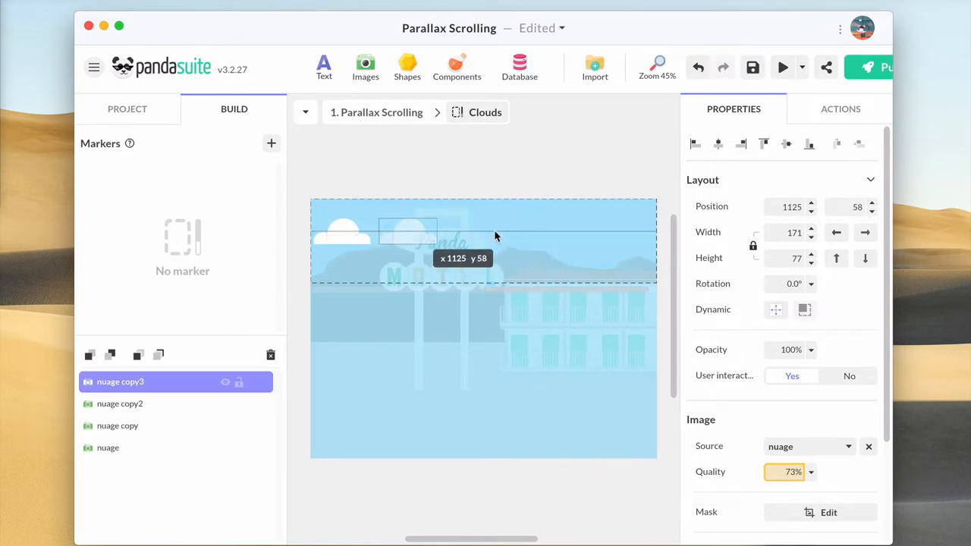
click(783, 66)
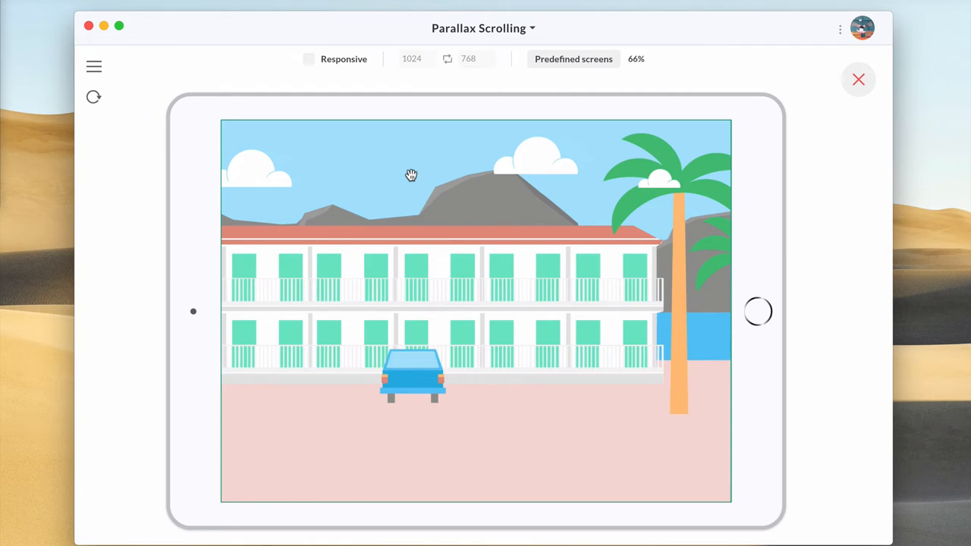
click(859, 78)
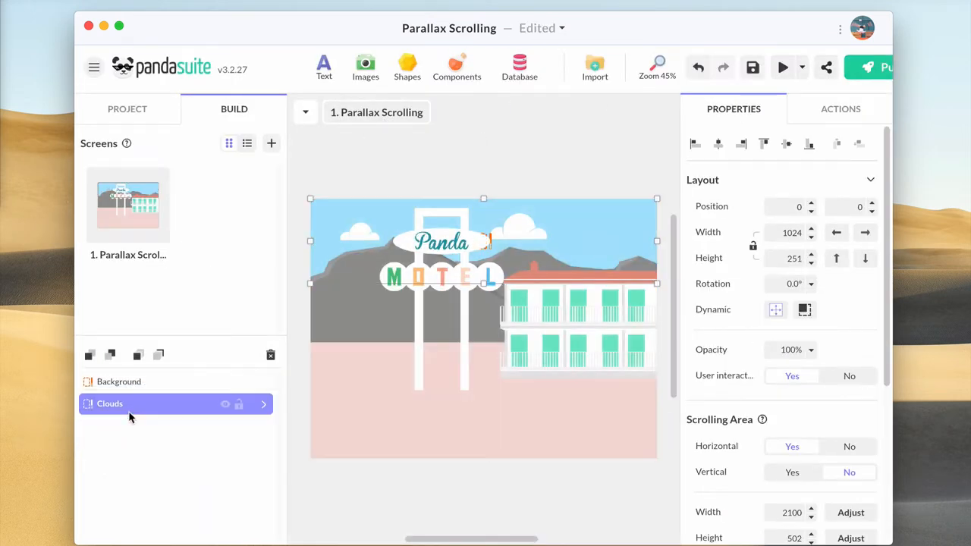
click(783, 67)
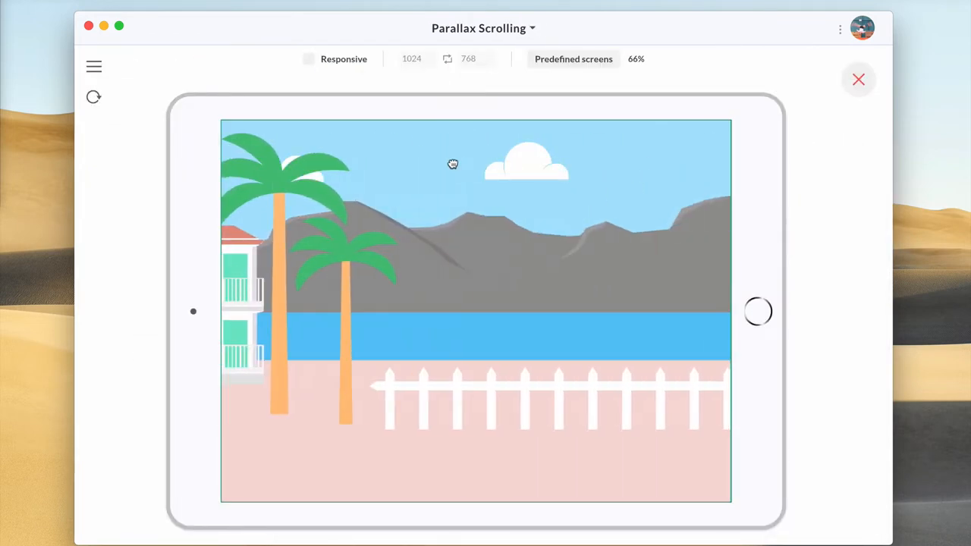
drag(452, 163, 545, 179)
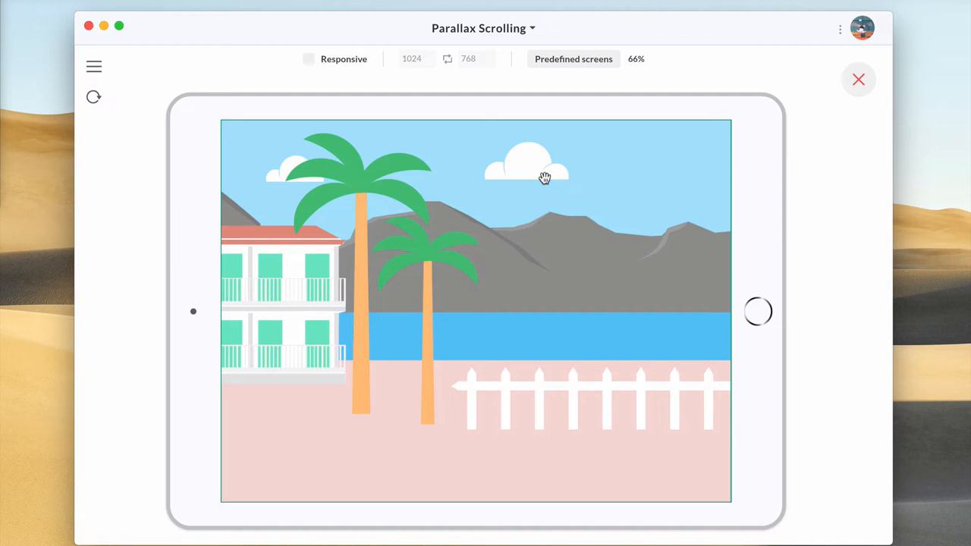
click(859, 78)
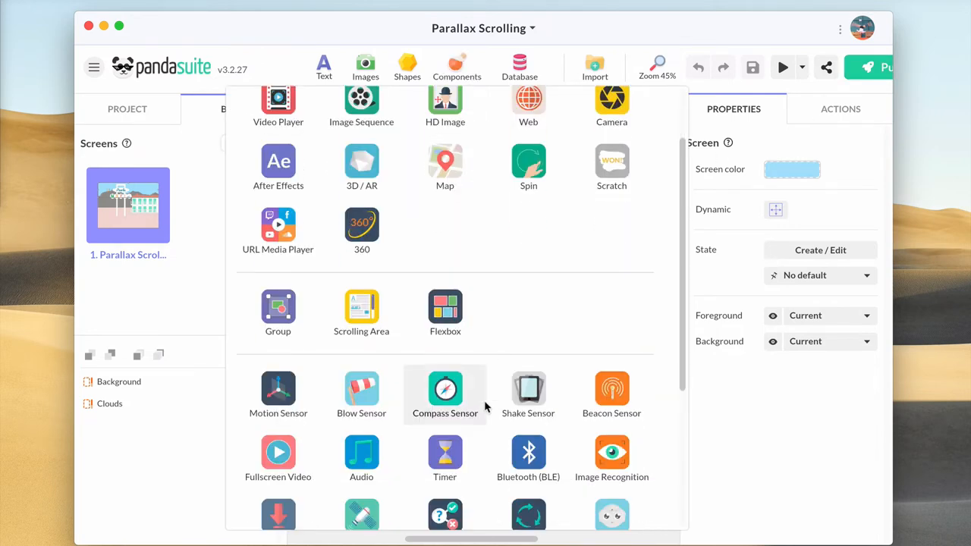
Add a Synchronization linking Background and Clouds by horizontal position and preview the result
scroll(down, 3)
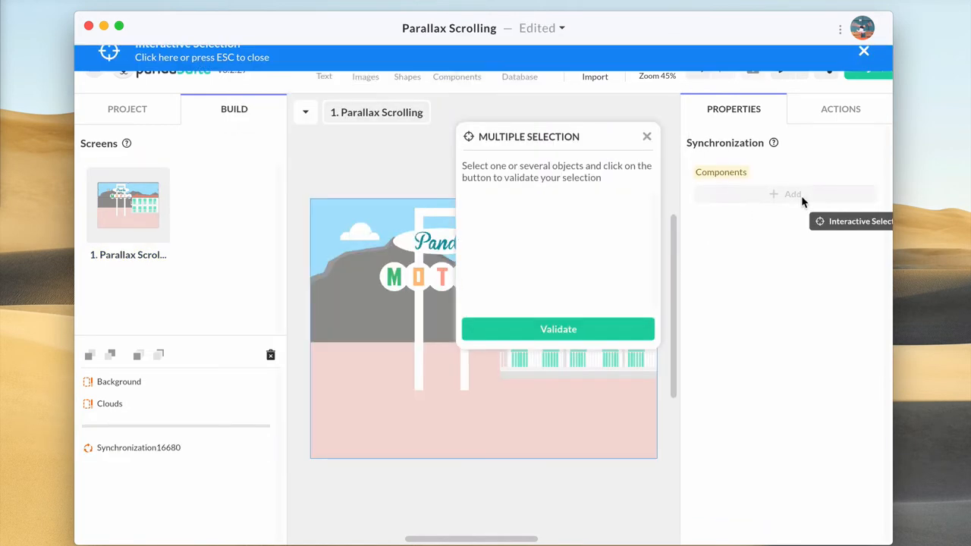
click(119, 383)
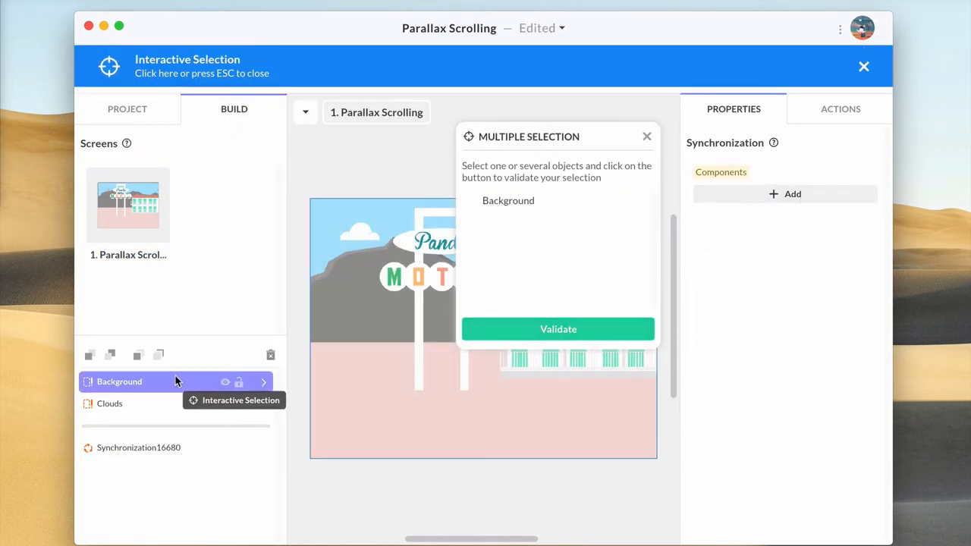
click(109, 403)
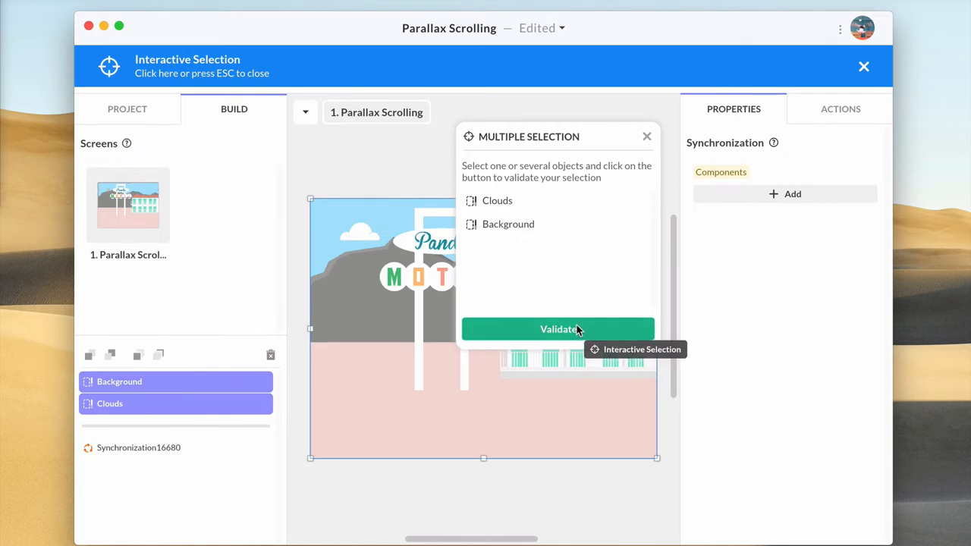
click(558, 328)
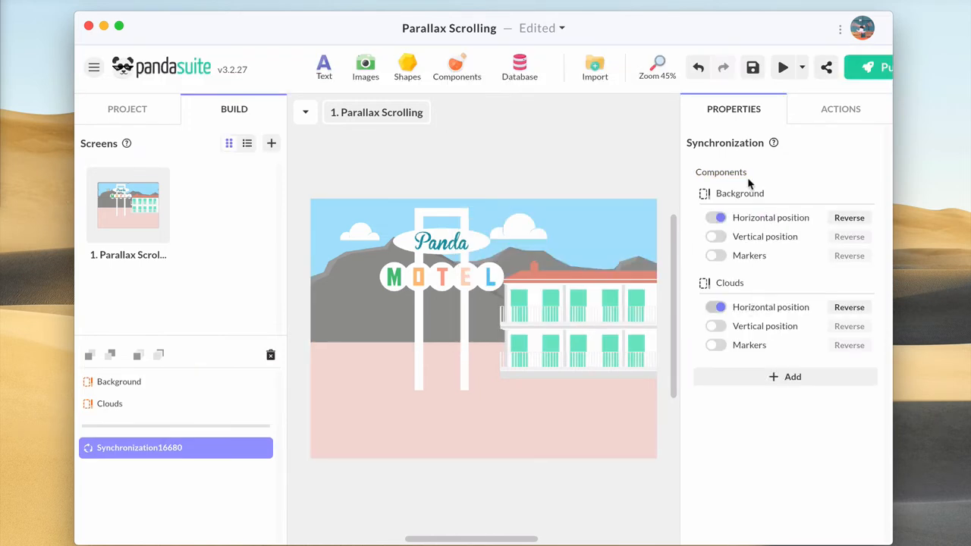
click(783, 66)
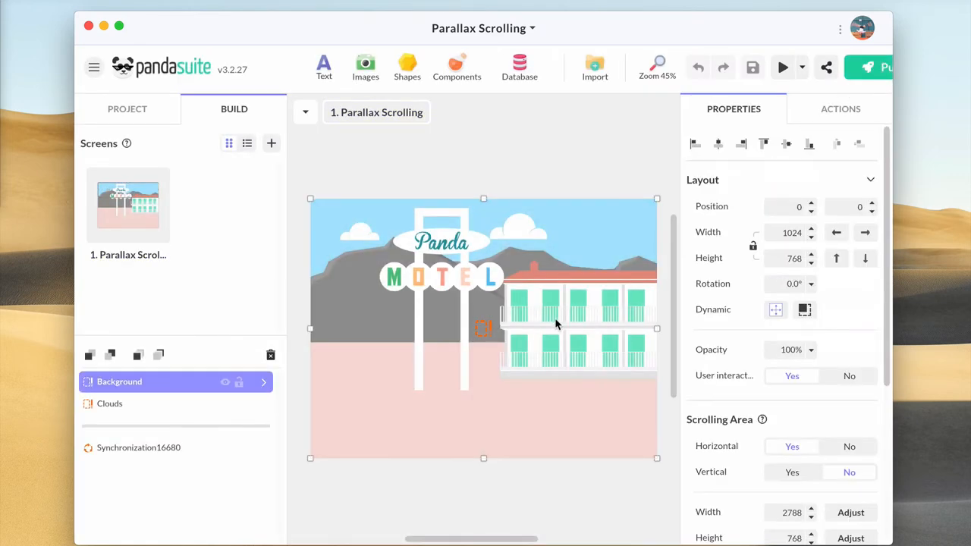
click(595, 67)
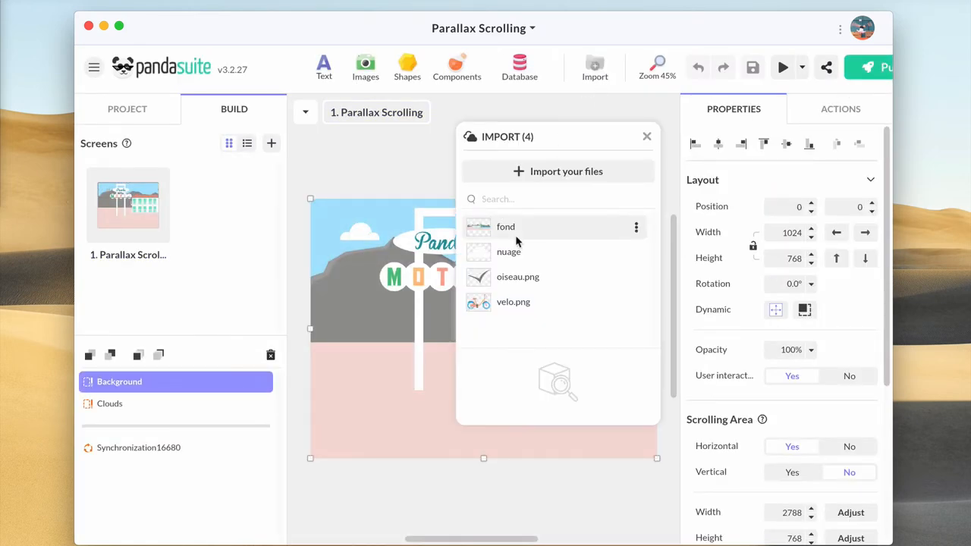
Add the velo bike image in front of the motel scene and check it in a preview
click(513, 302)
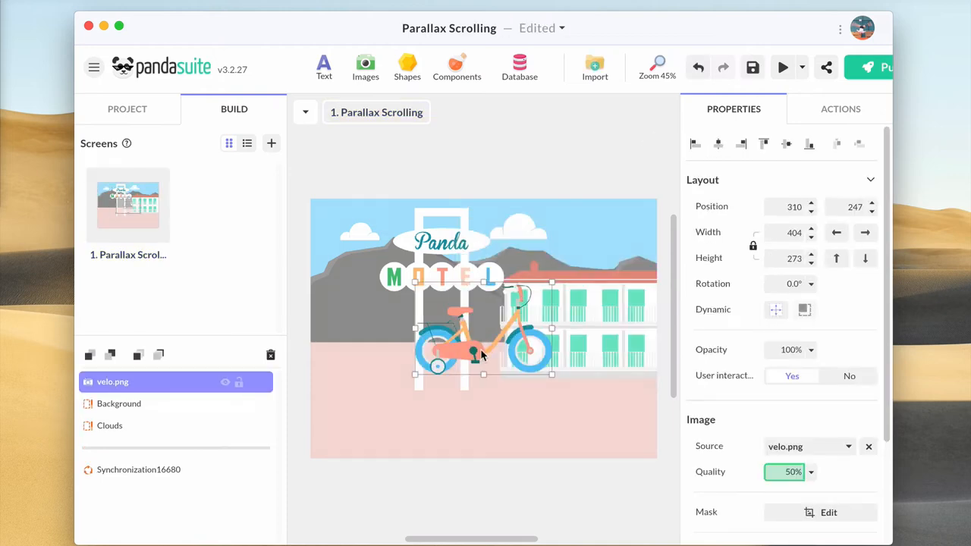
click(783, 67)
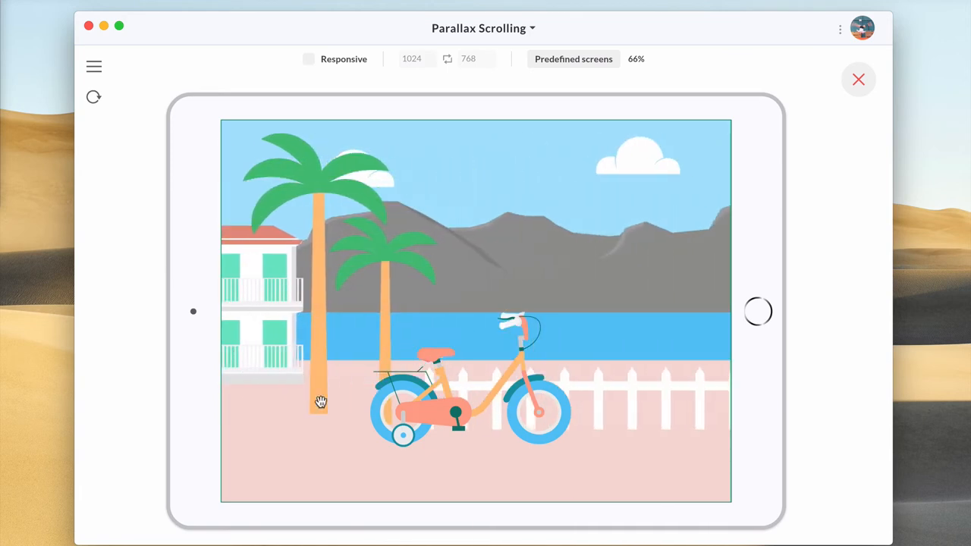
click(859, 79)
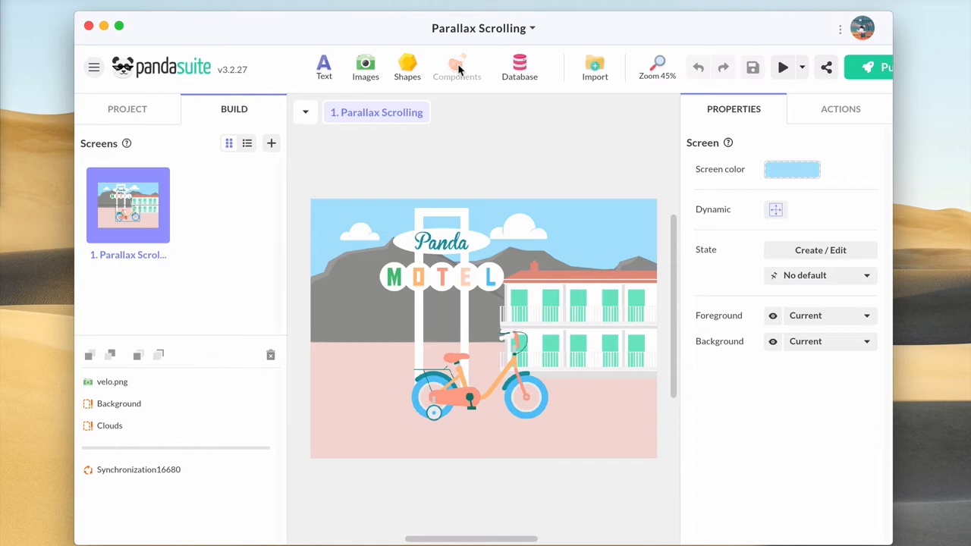
click(456, 67)
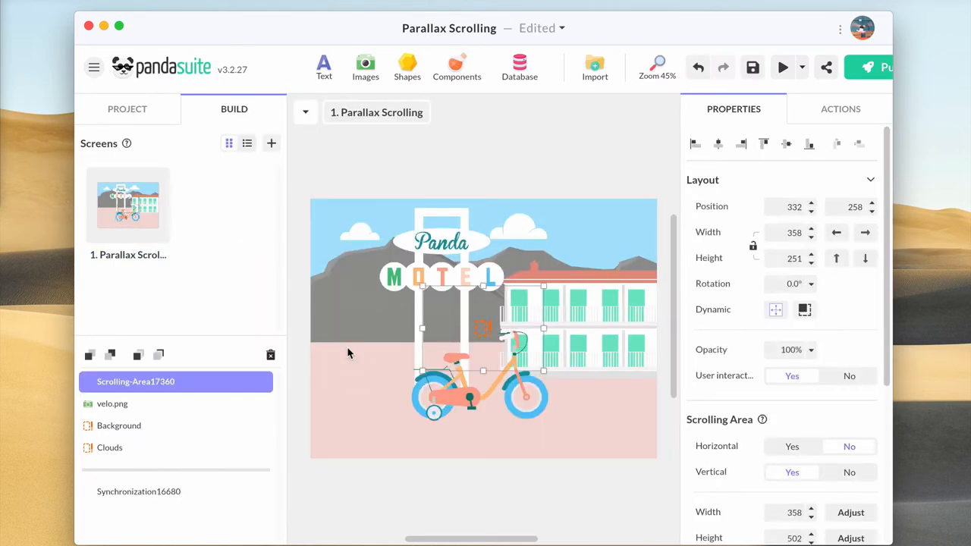
Make the new Birds area scroll vertically at 1700 tall with a bird, and add it to the synchronization
click(865, 233)
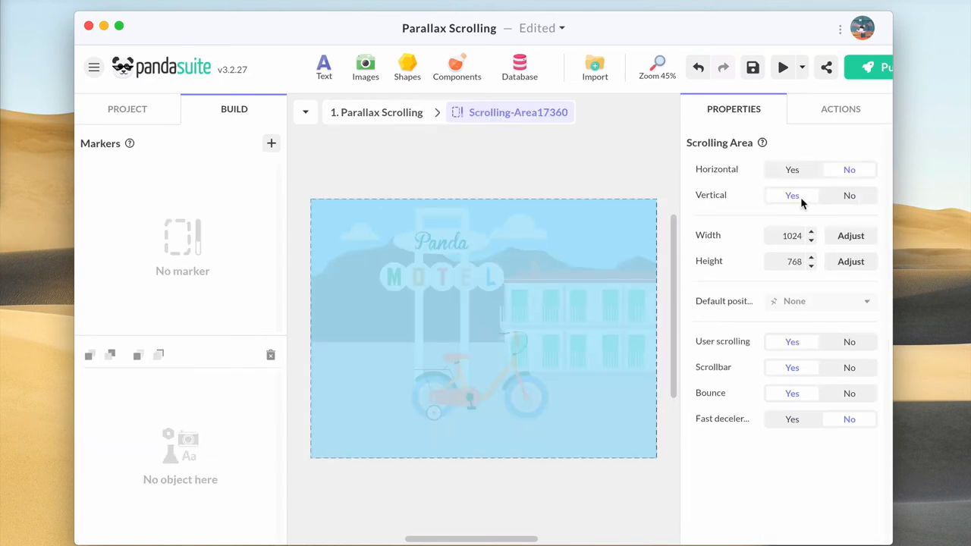
text(1700)
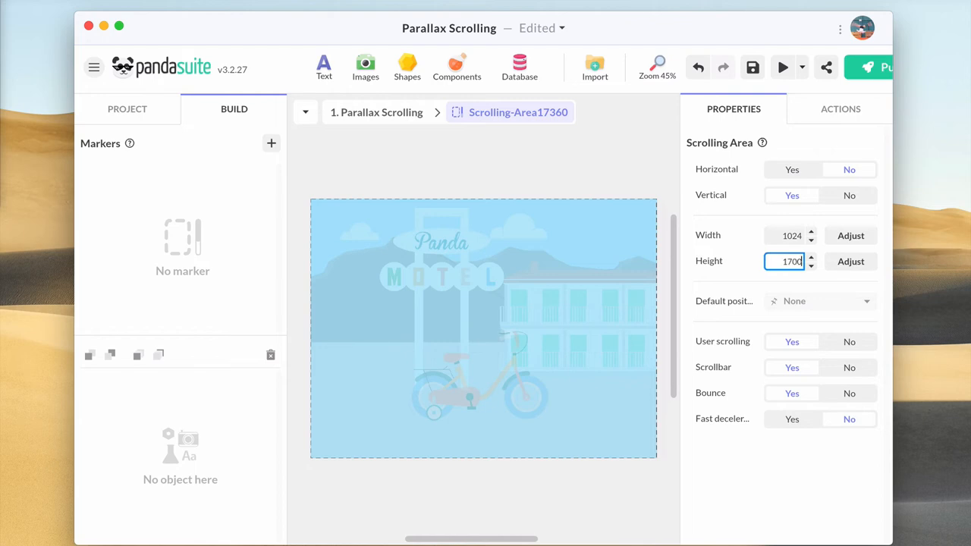
click(595, 67)
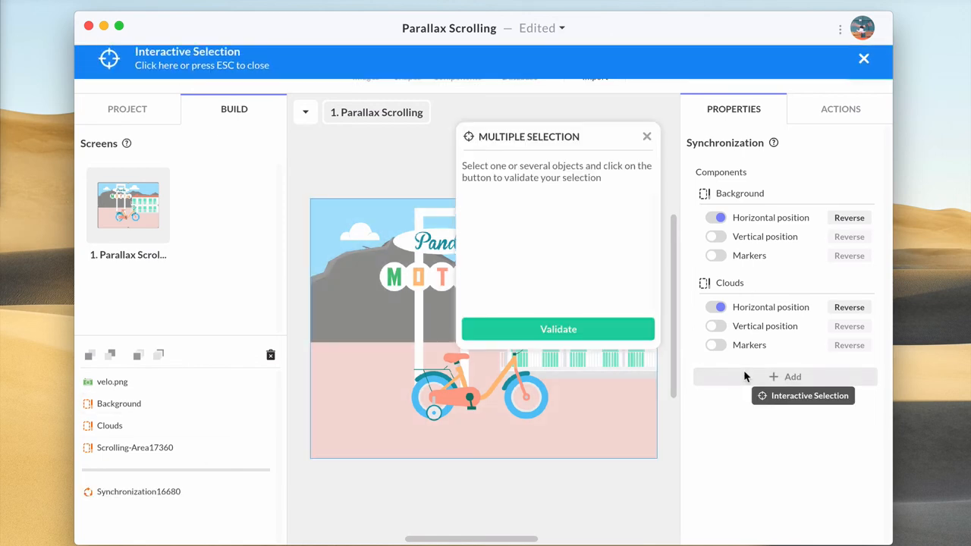
click(135, 448)
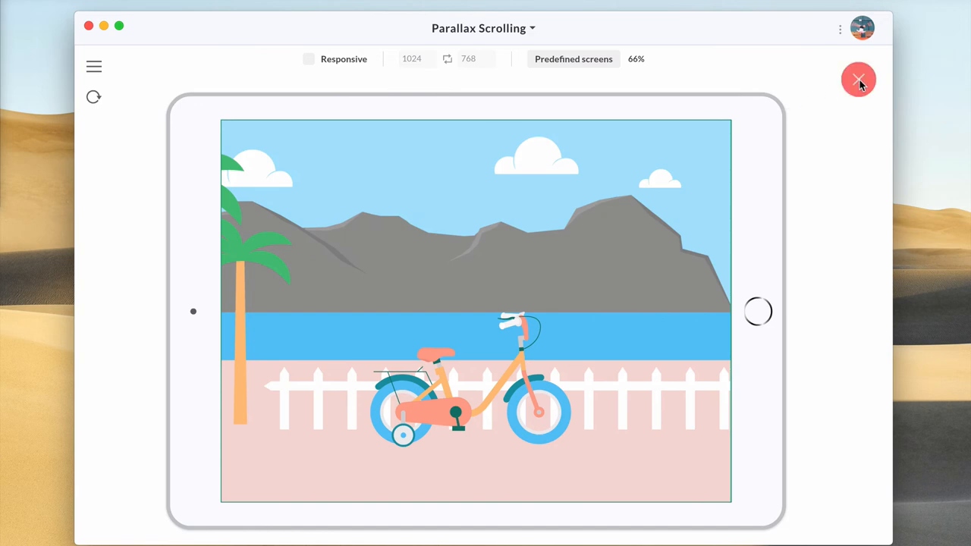
click(858, 79)
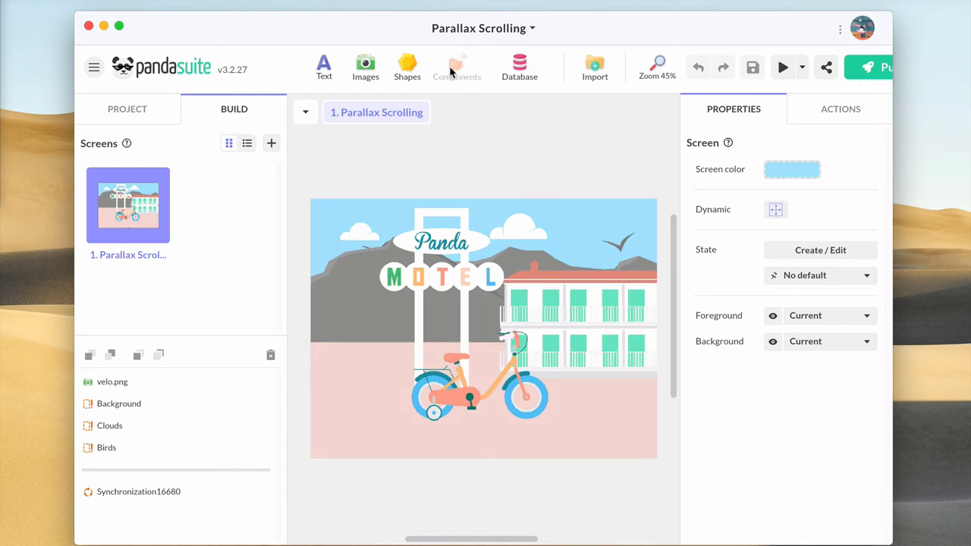
Insert a Motion Sensor component with accelerometer tilt input enabled
click(456, 67)
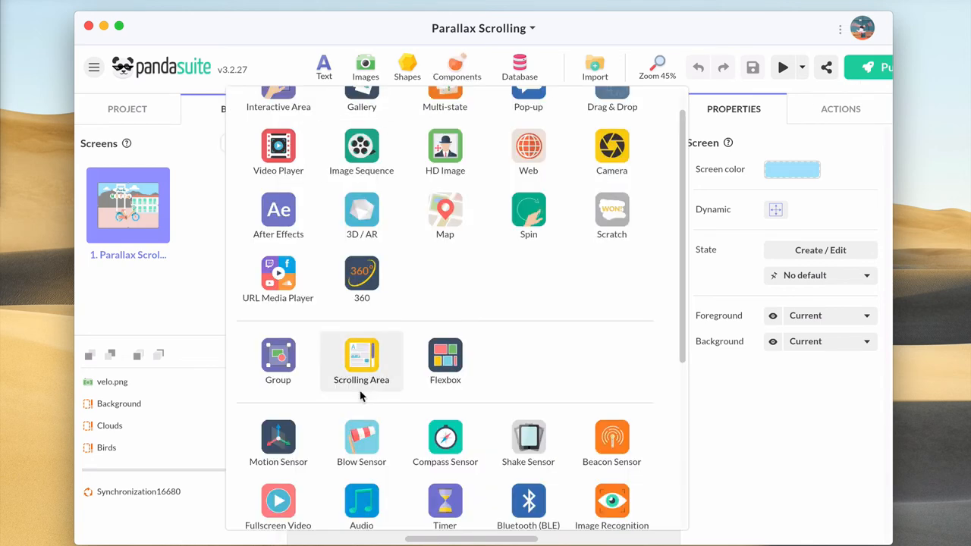
click(279, 437)
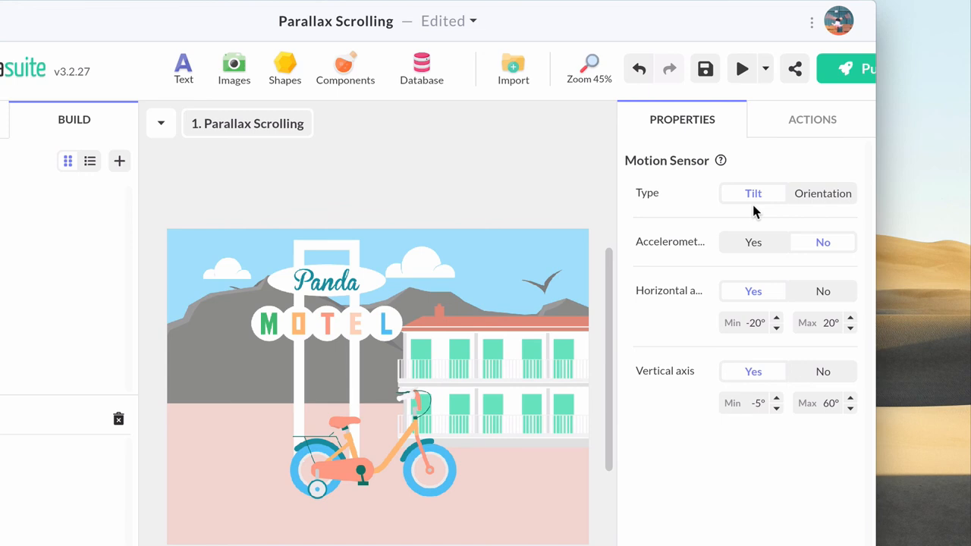
click(753, 243)
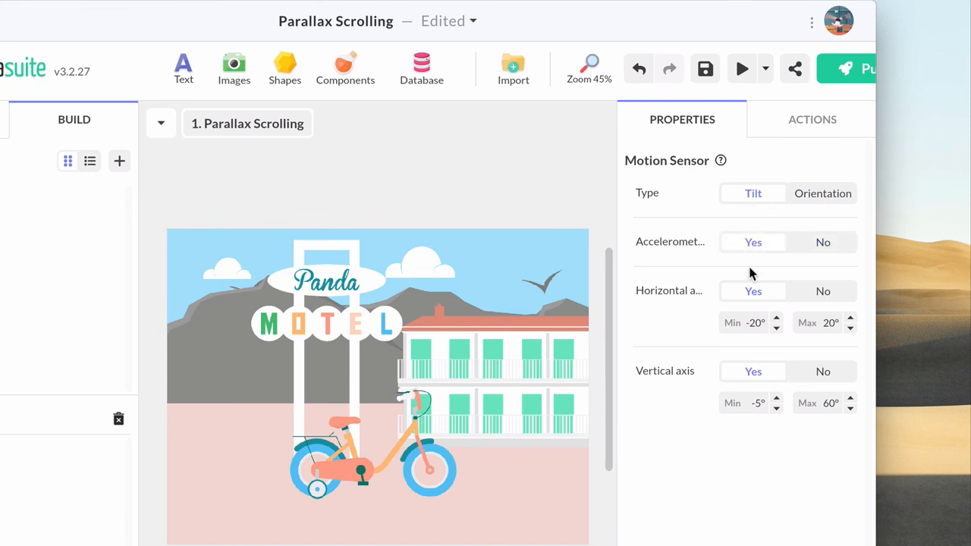
mouse_move(818, 371)
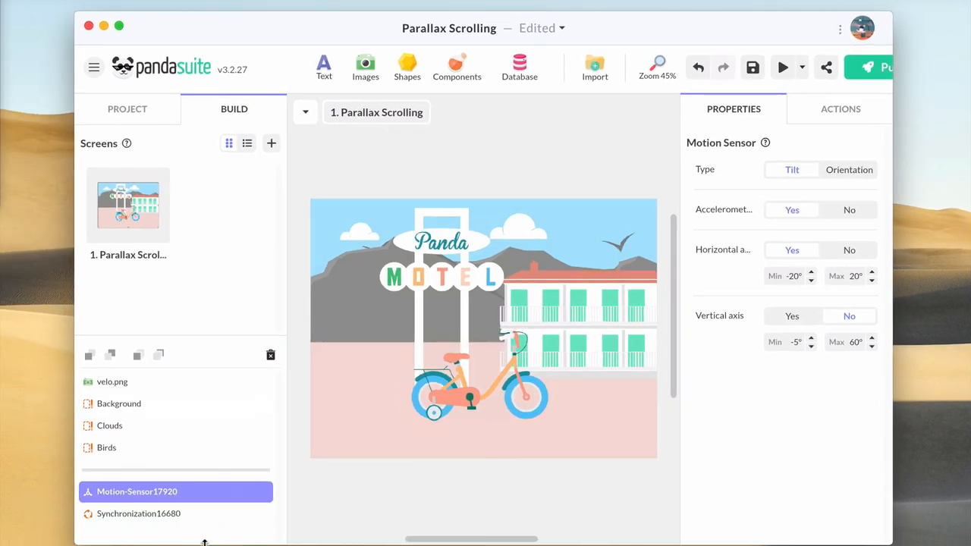
Add Motion-Sensor17920 to the parallax synchronization
click(140, 513)
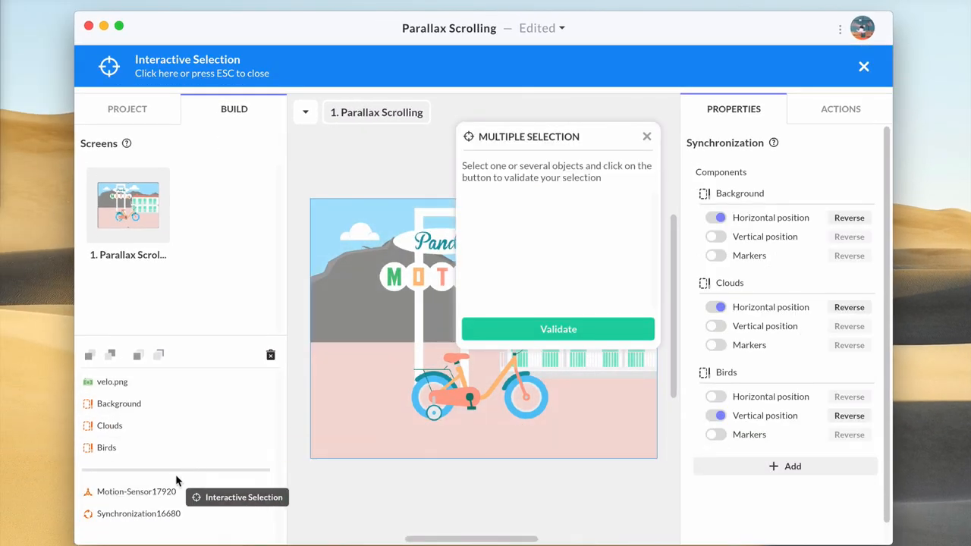
click(137, 492)
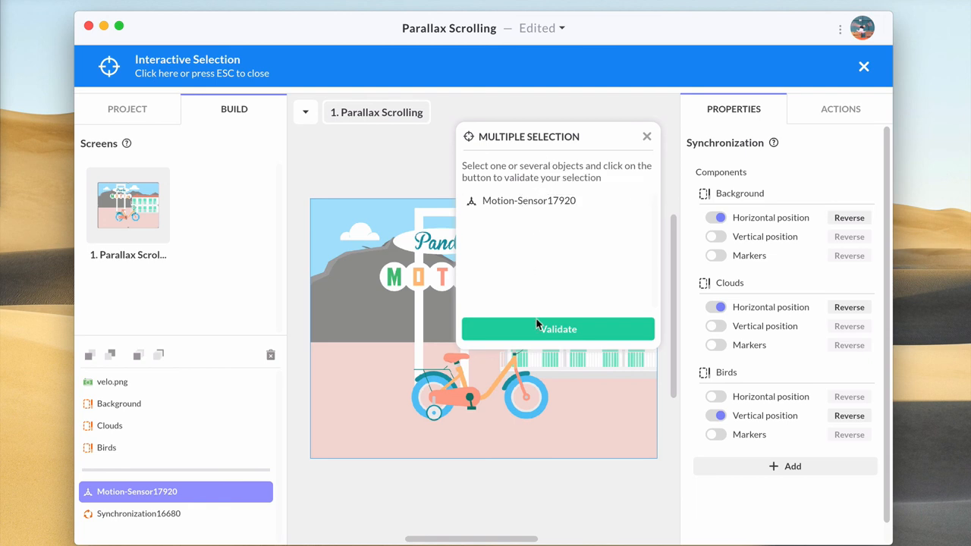